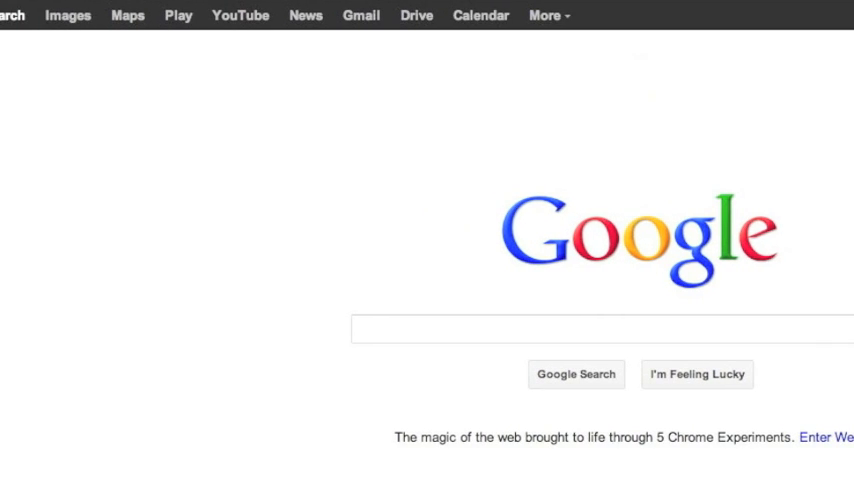
{"action": "type", "text": "www.recovering-d"}
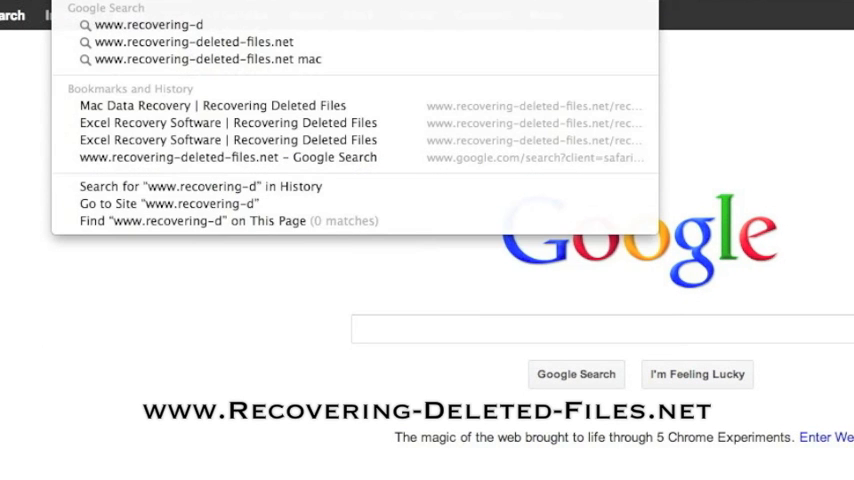
{"action": "type", "text": "eleted-"}
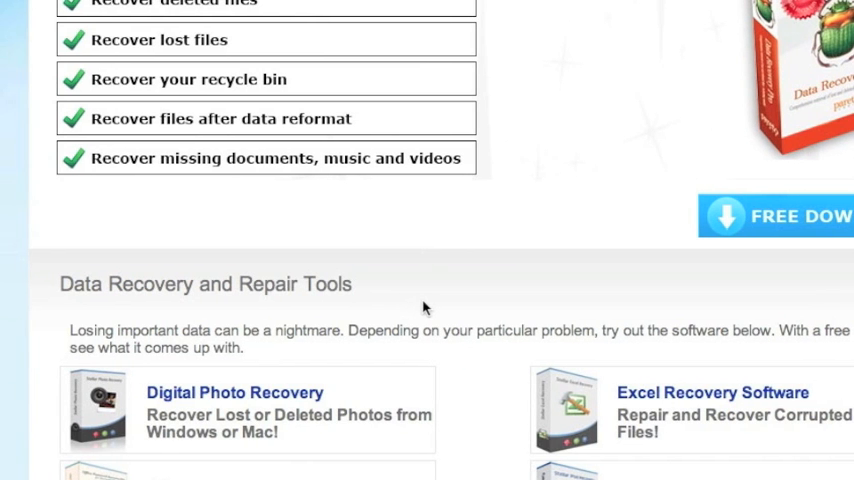
Step: Open the Mac Data Recovery review and read down to its Download button
{"action": "scroll", "scroll_direction": "down", "scroll_amount": 3}
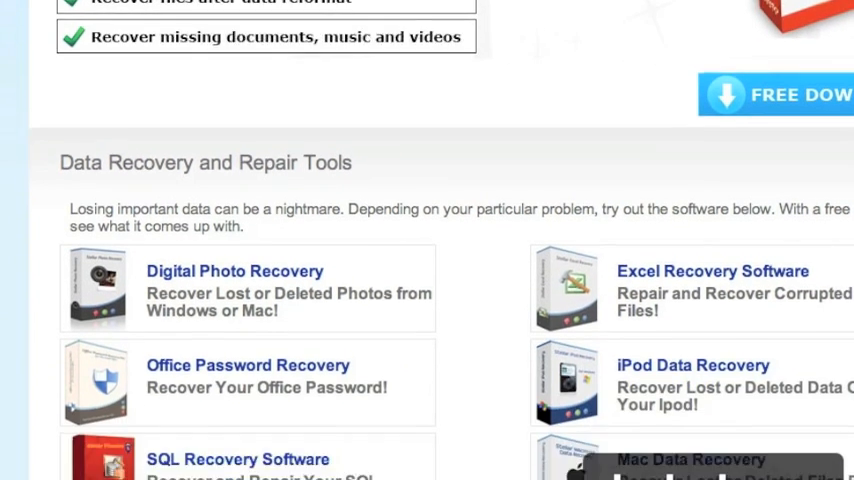
{"action": "scroll", "scroll_direction": "down", "scroll_amount": 3}
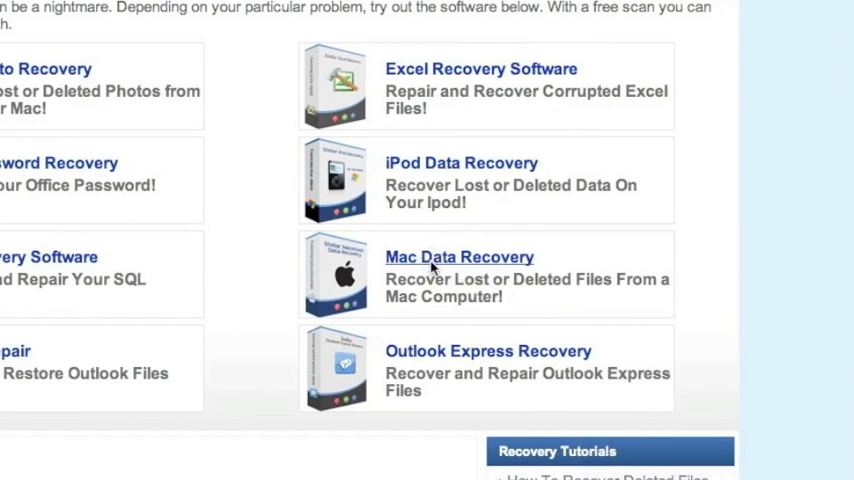
{"action": "left_click", "coordinate": [459, 256]}
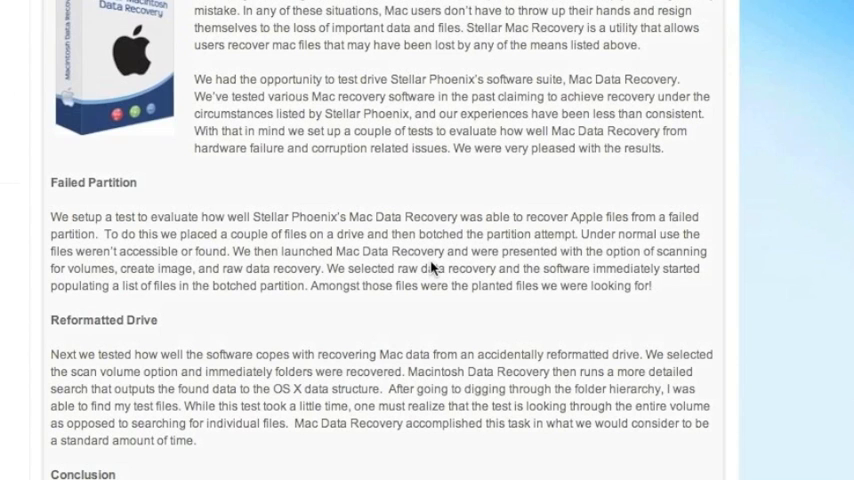
{"action": "scroll", "scroll_direction": "down", "scroll_amount": 3}
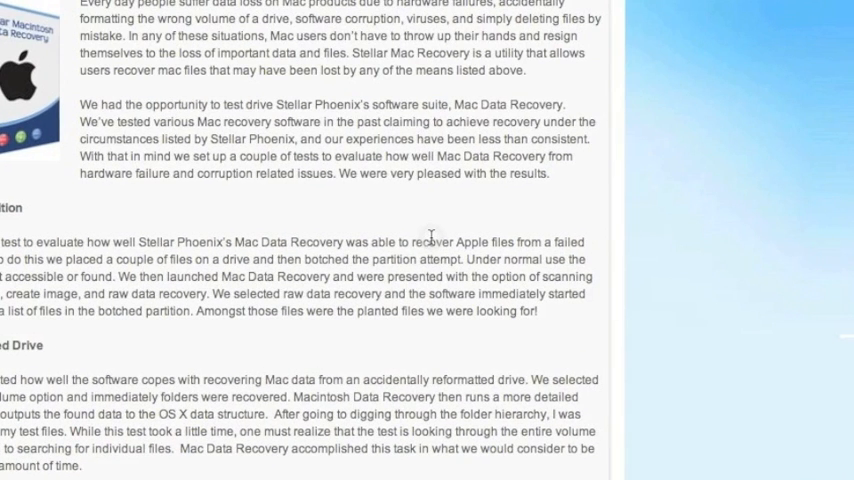
{"action": "scroll", "scroll_direction": "down", "scroll_amount": 3}
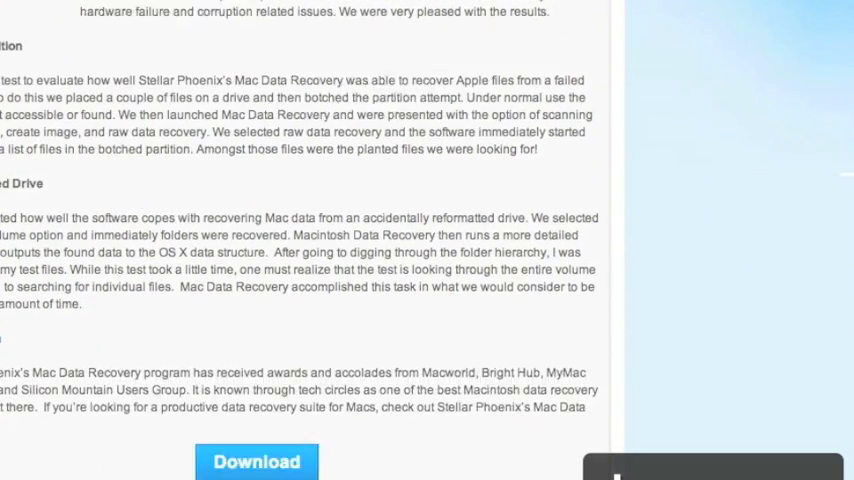
{"action": "scroll", "scroll_direction": "down", "scroll_amount": 3}
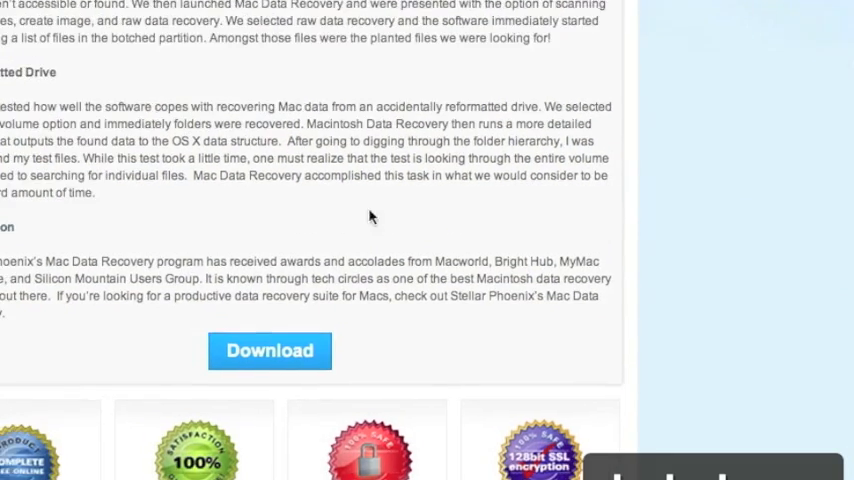
{"action": "scroll", "scroll_direction": "down", "scroll_amount": 3}
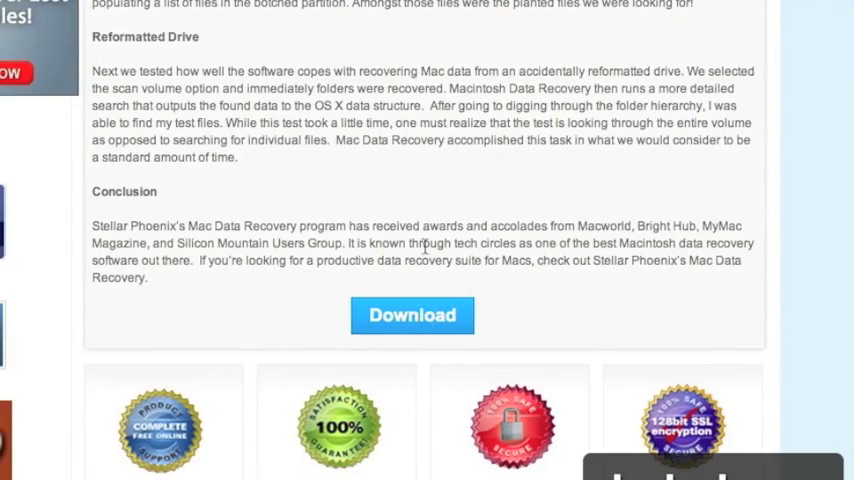
{"action": "scroll", "scroll_direction": "up", "scroll_amount": 3}
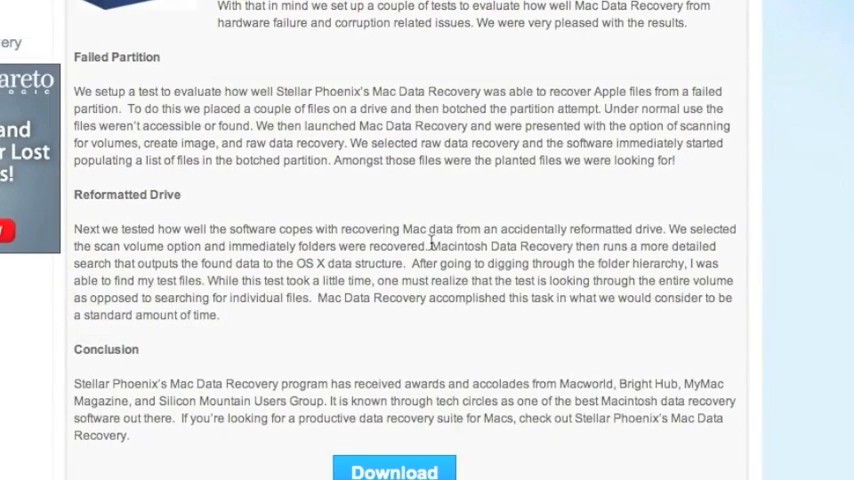
{"action": "scroll", "scroll_direction": "down", "scroll_amount": 3}
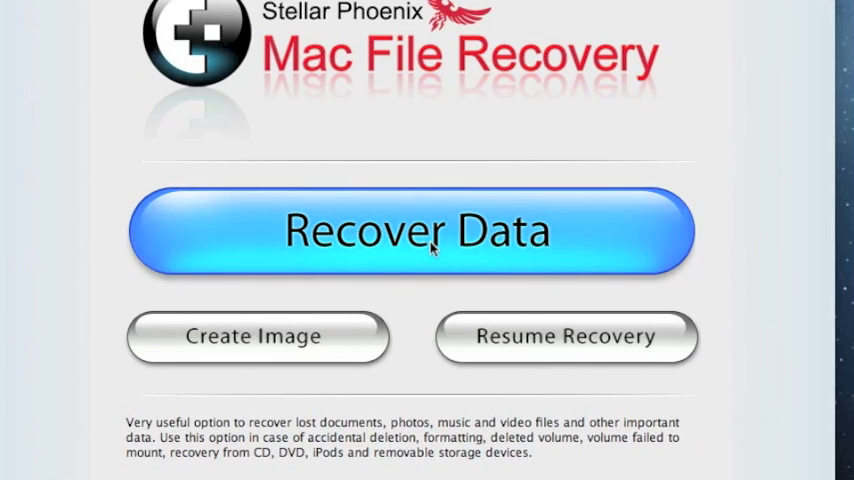
Step: Choose Recover Data, then the Formatted Media/Lost File Recovery scan method
{"action": "left_click", "coordinate": [417, 231]}
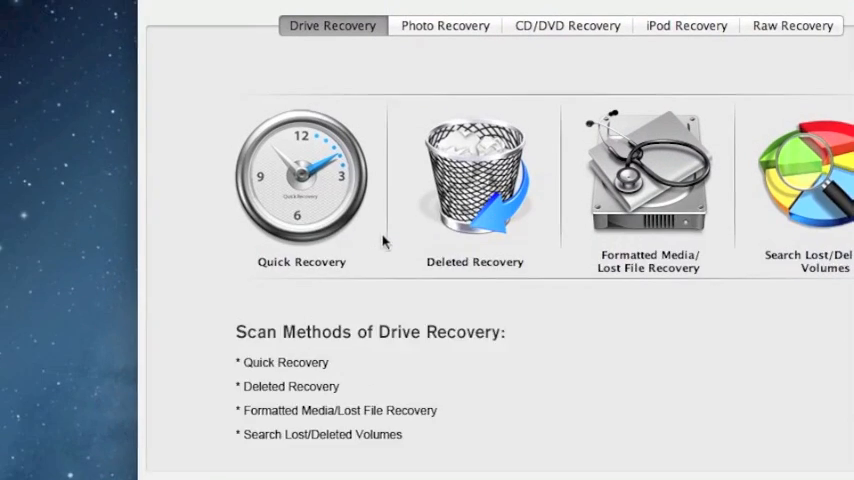
{"action": "left_click", "coordinate": [301, 180]}
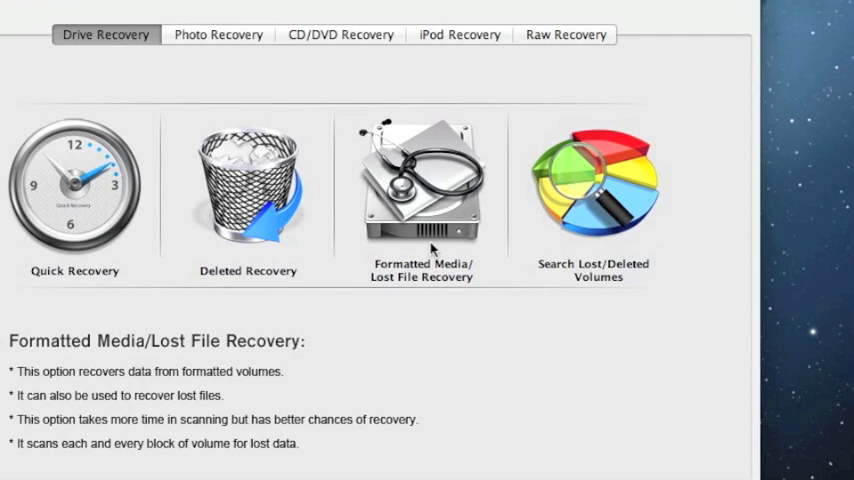
Step: Scan Macintosh HD and scroll through the 76.68 GB, 136,089-file results
{"action": "left_click", "coordinate": [421, 190]}
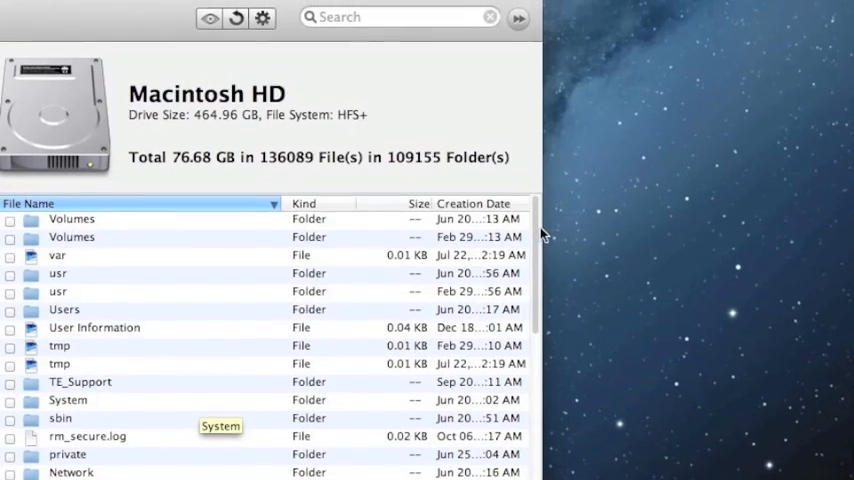
{"action": "scroll", "scroll_direction": "down", "scroll_amount": 3}
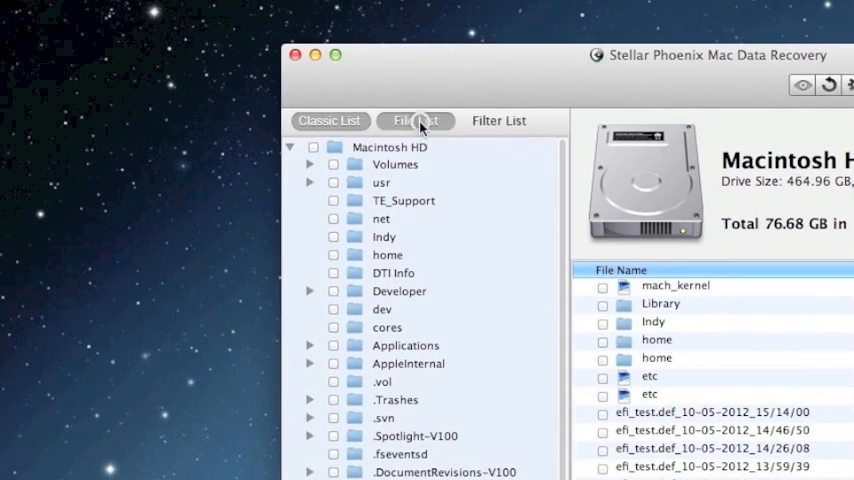
Step: Browse File List > Photos > JPG and recover xl_heading_bg.jpg
{"action": "left_click", "coordinate": [415, 120]}
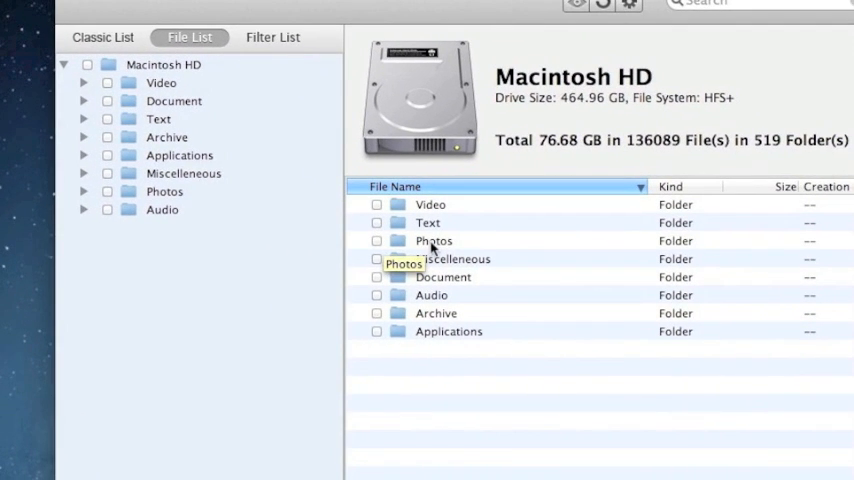
{"action": "double_click", "coordinate": [434, 240]}
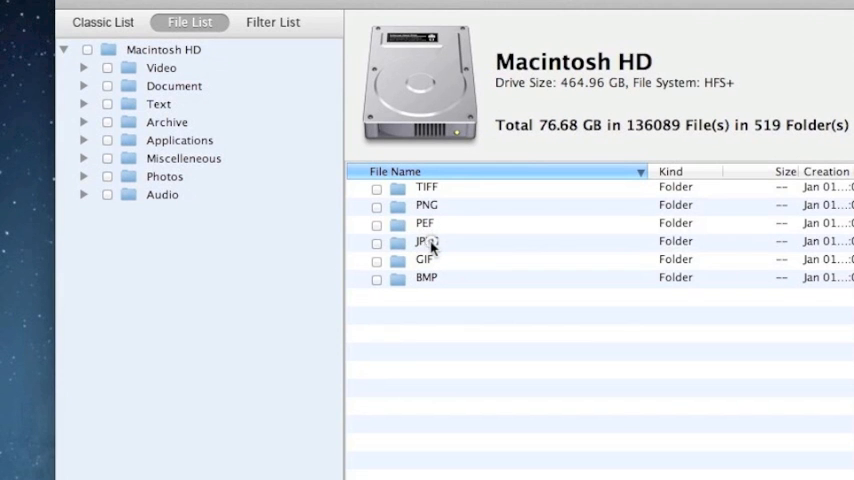
{"action": "left_click", "coordinate": [427, 241]}
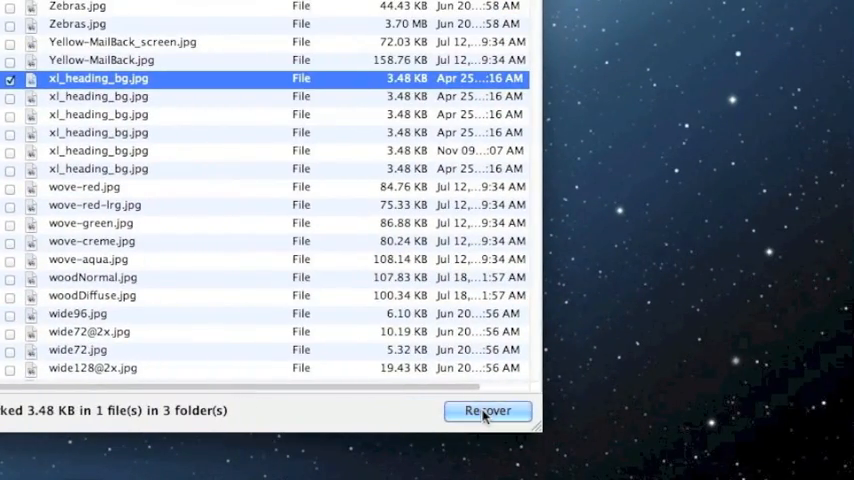
{"action": "left_click", "coordinate": [488, 411]}
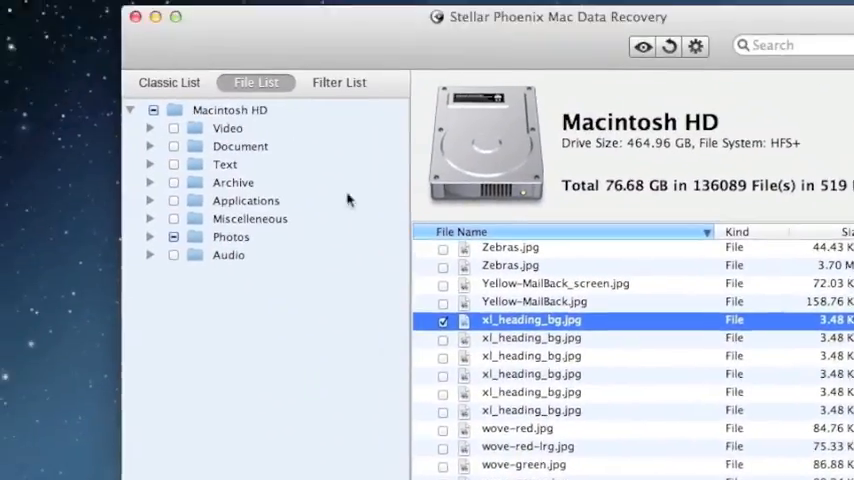